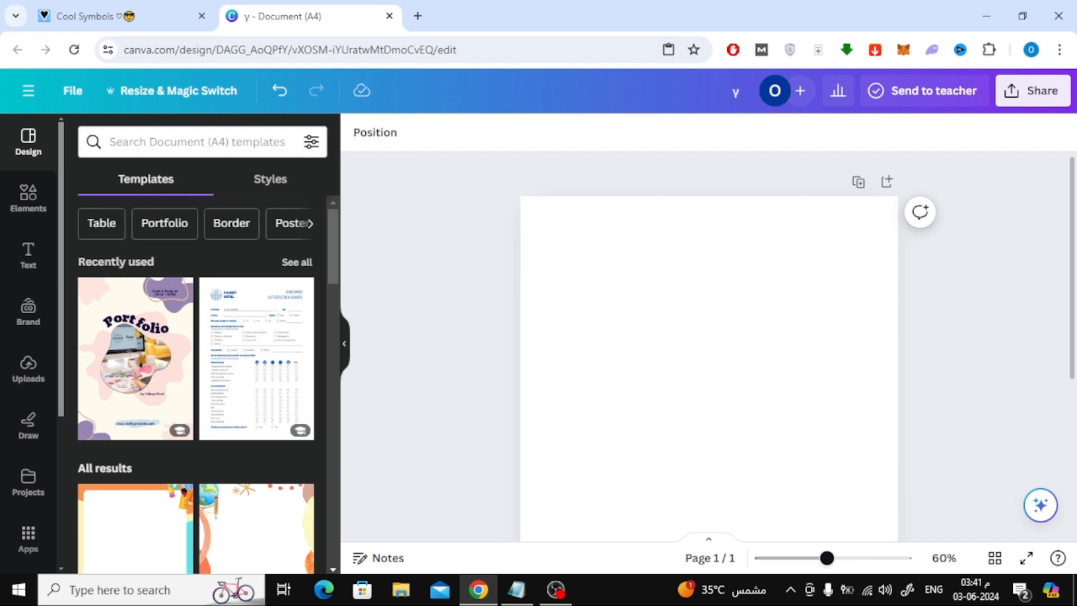
Step: Copy the € sign from FSymbols' Cool Symbols collection
left_click(90, 16)
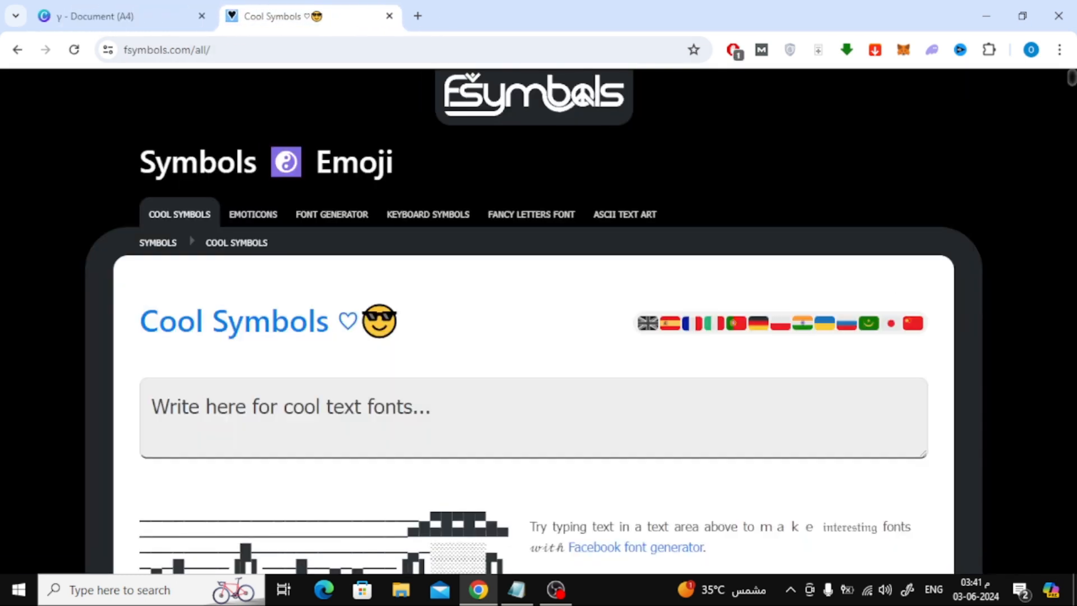
scroll("down", 3)
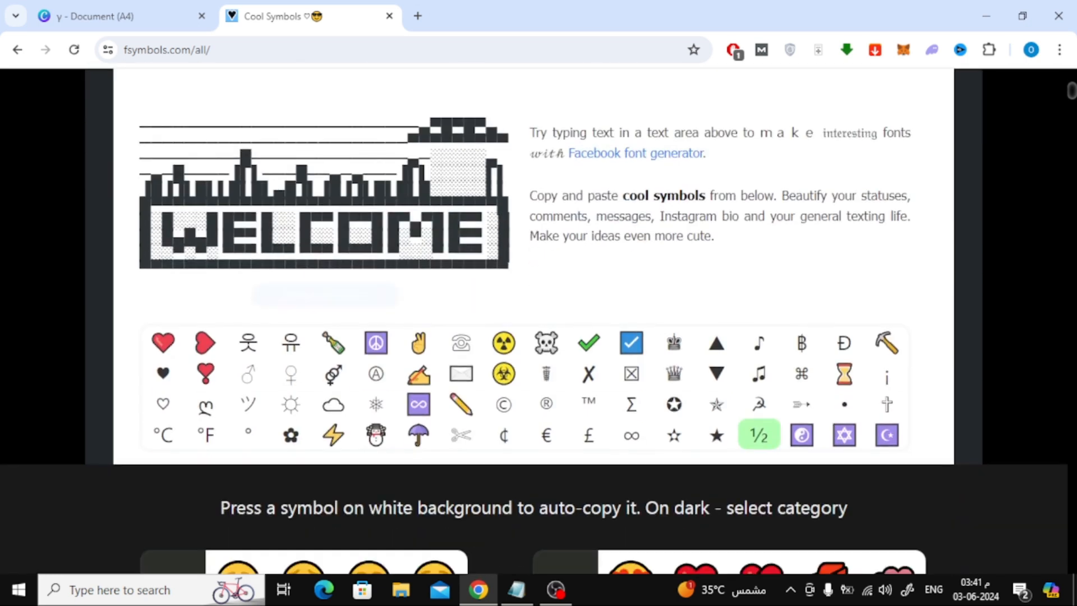
scroll("down", 3)
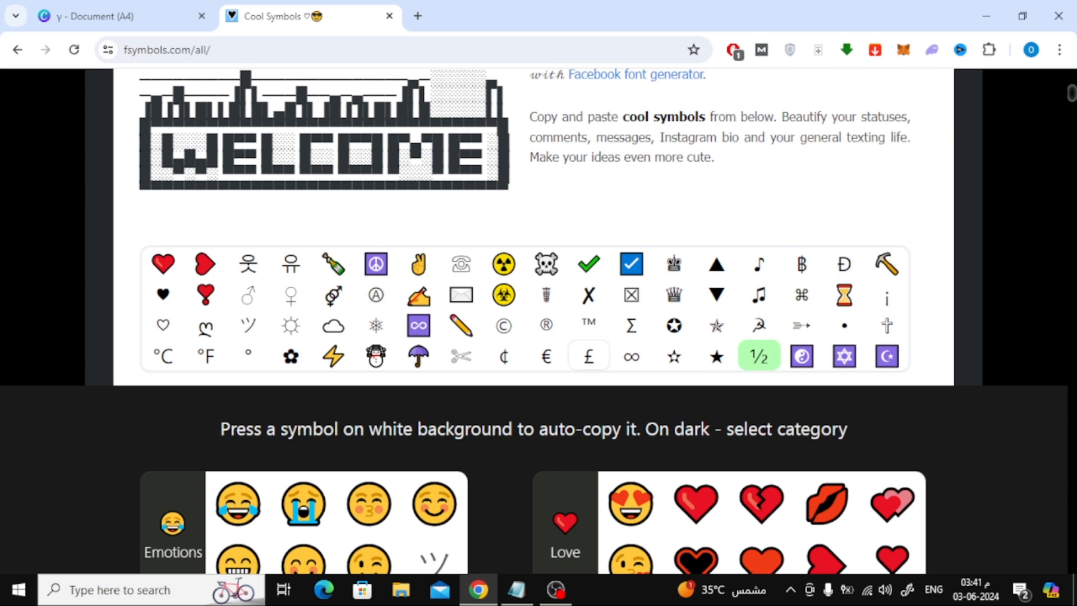
scroll("down", 3)
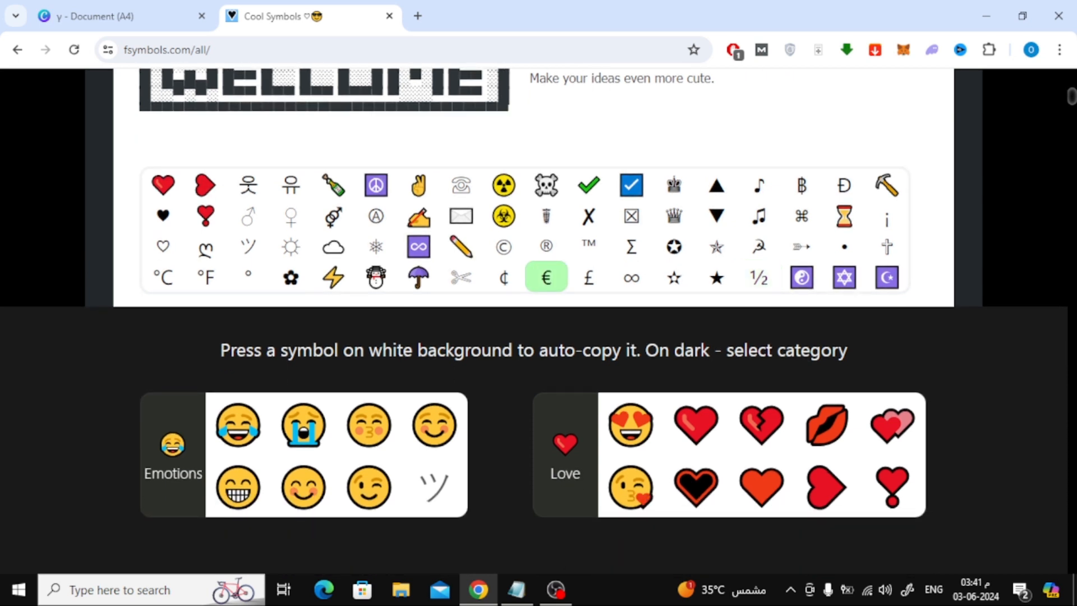
left_click(98, 16)
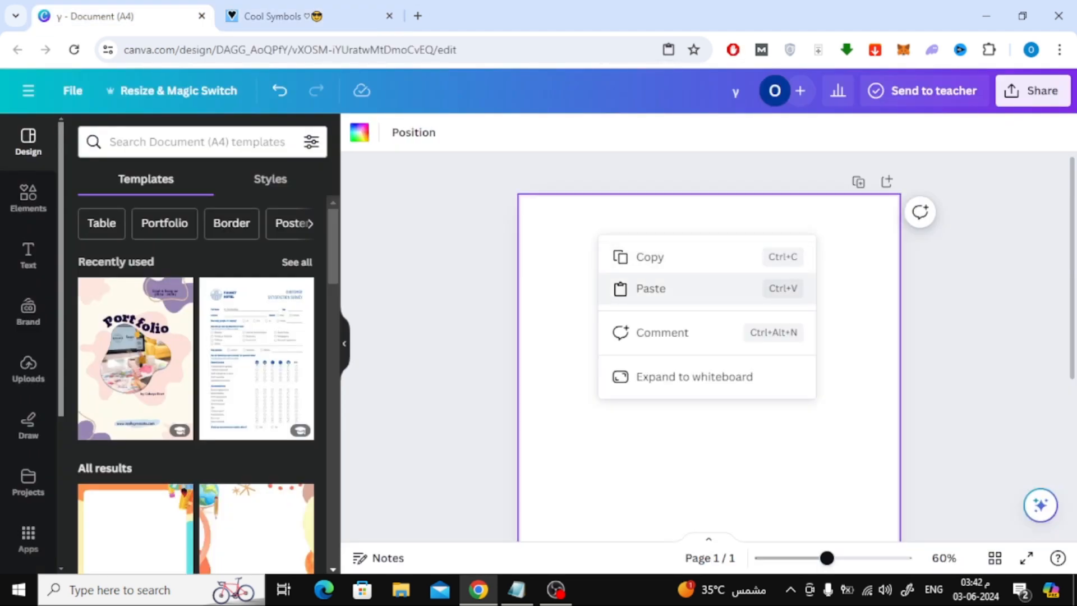
Step: Paste the € onto the blank Canva page, shrink it slightly, and return to FSymbols
left_click(649, 289)
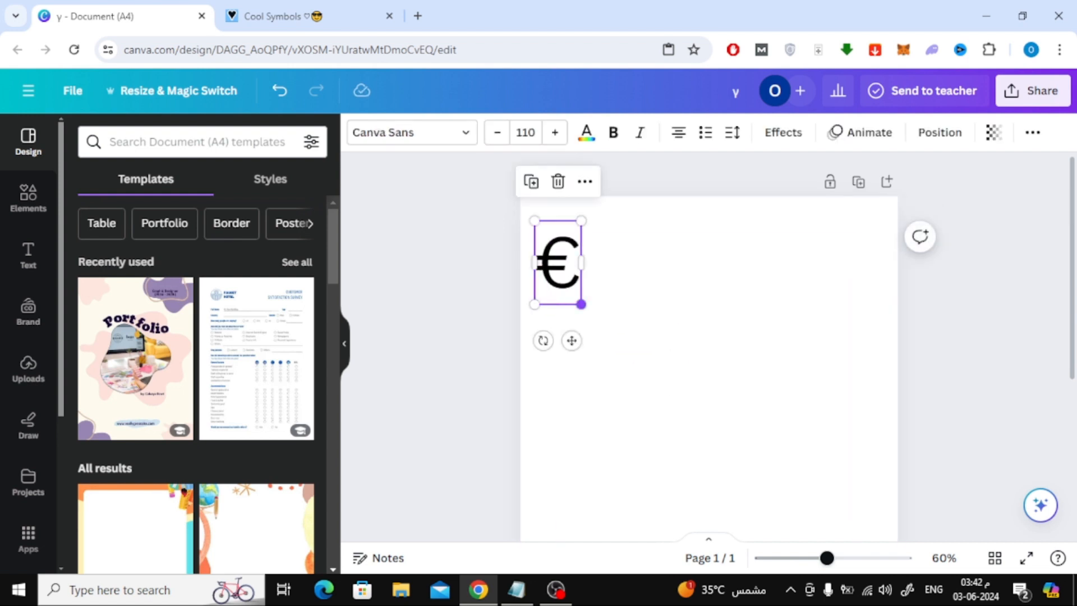
left_click_drag(582, 304, 573, 280)
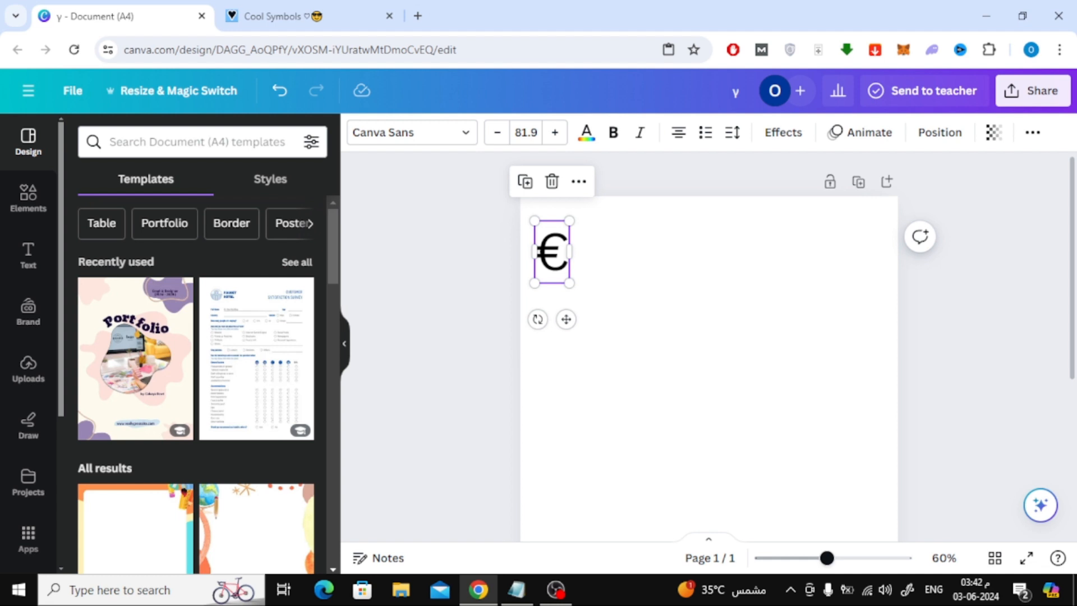
left_click(294, 15)
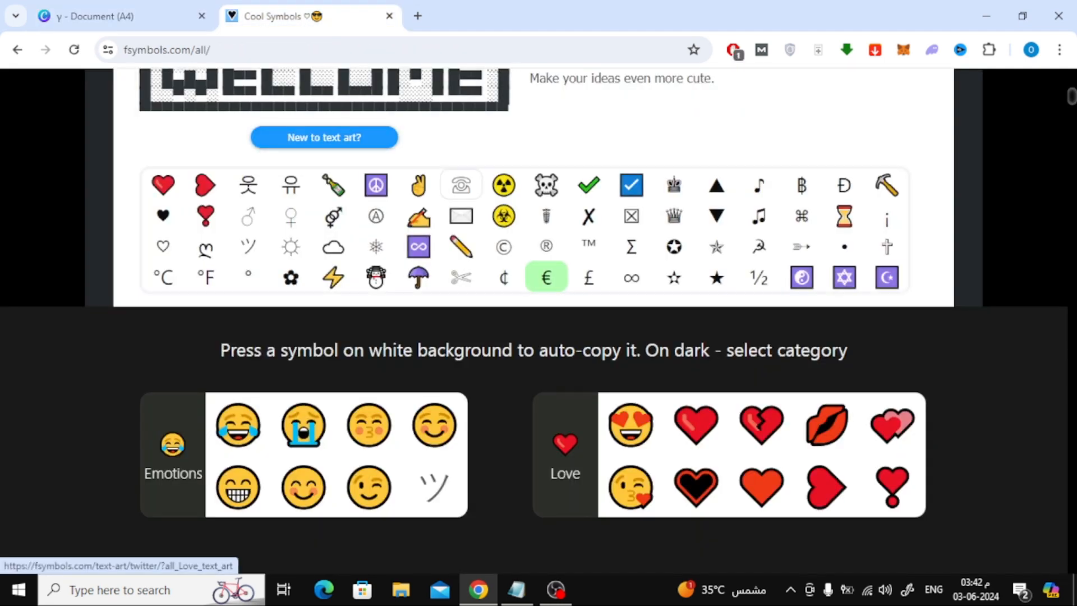
Step: Copy the envelope symbol and paste it beside the € on the Canva page
left_click(101, 16)
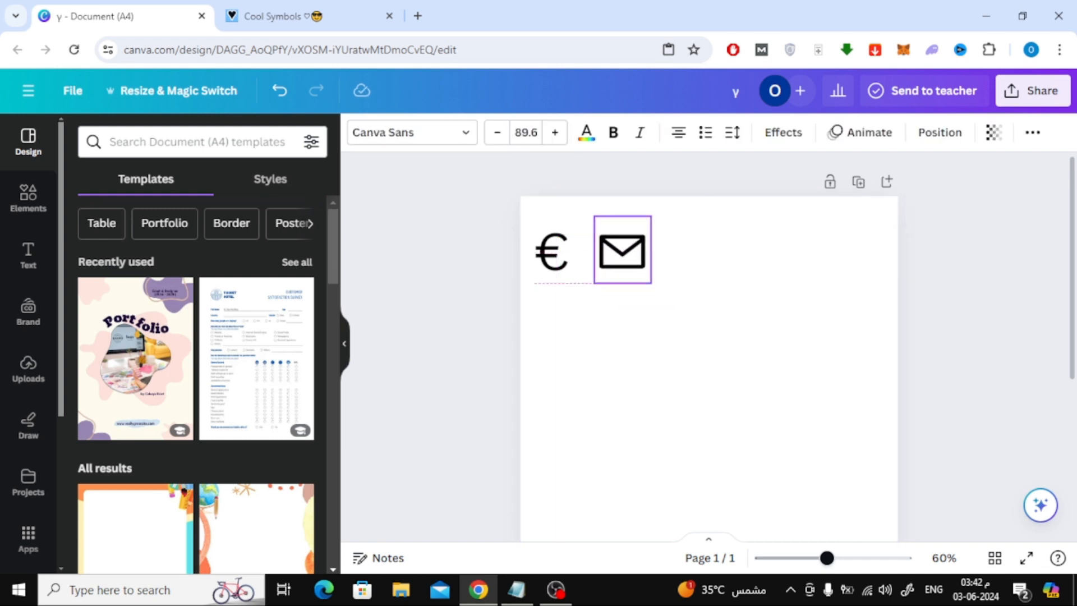
left_click(288, 16)
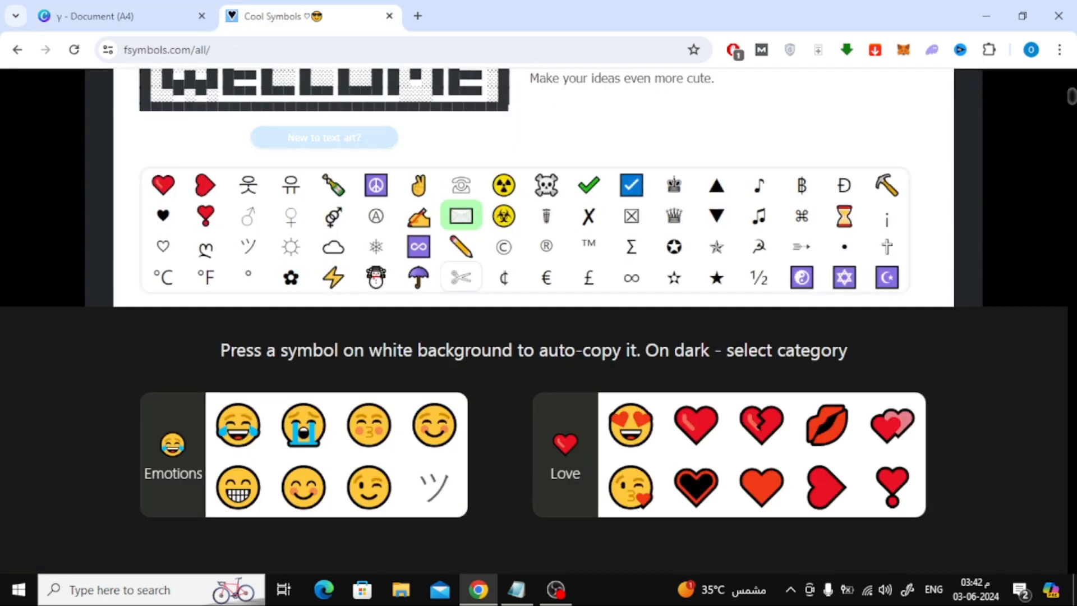
left_click(716, 277)
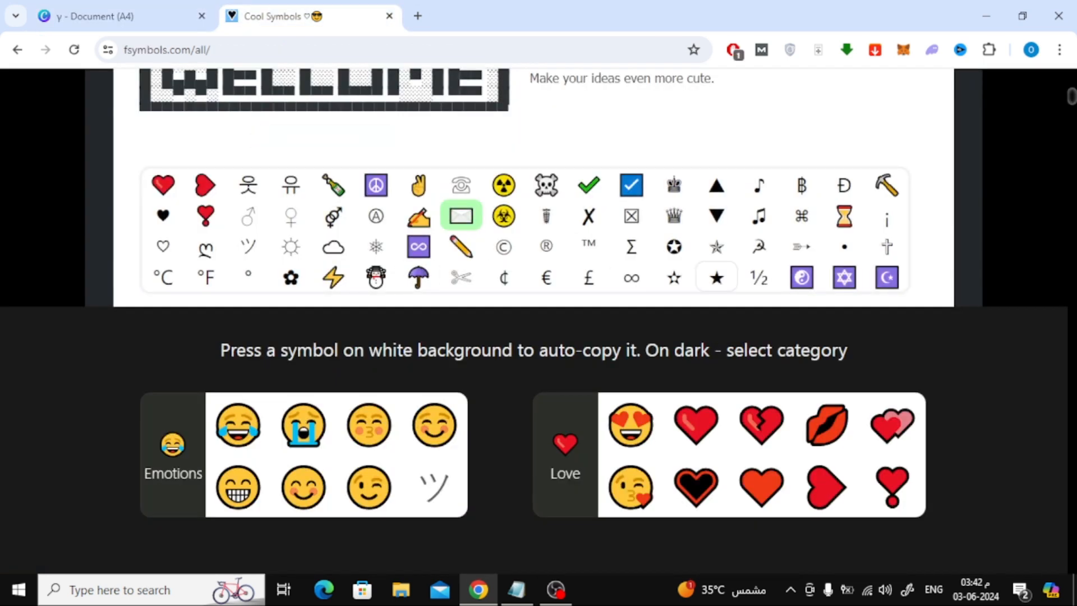
Step: Scroll through the FSymbols symbol categories
scroll("down", 3)
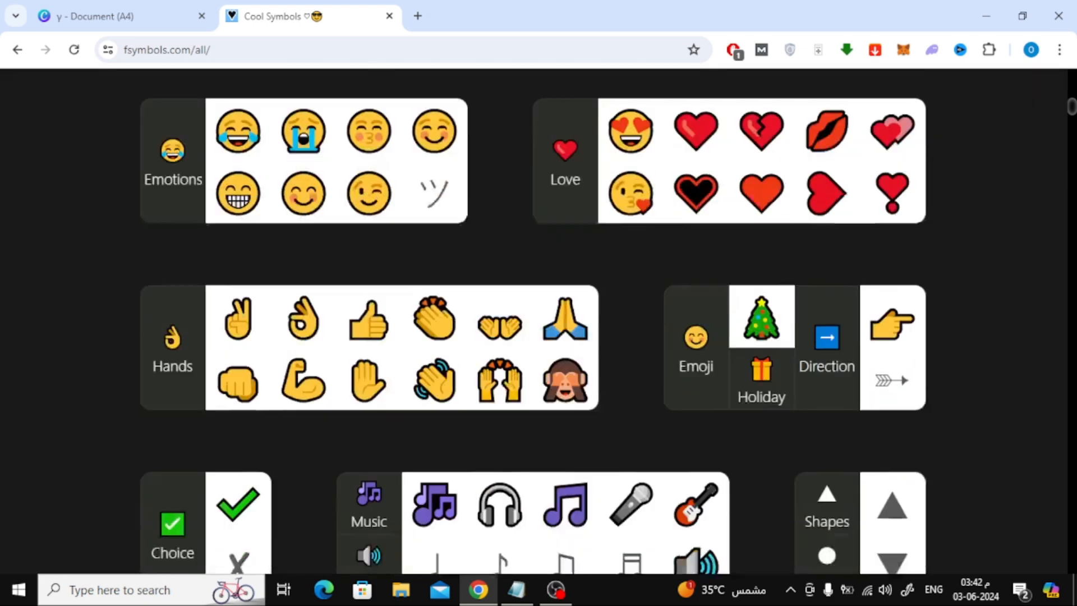
scroll("down", 3)
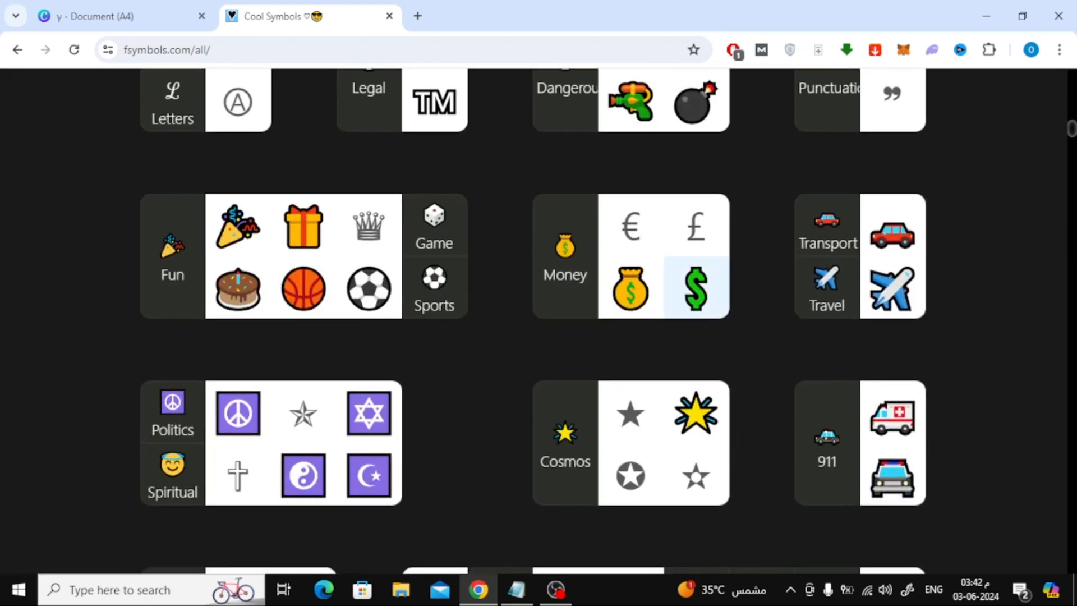
scroll("down", 3)
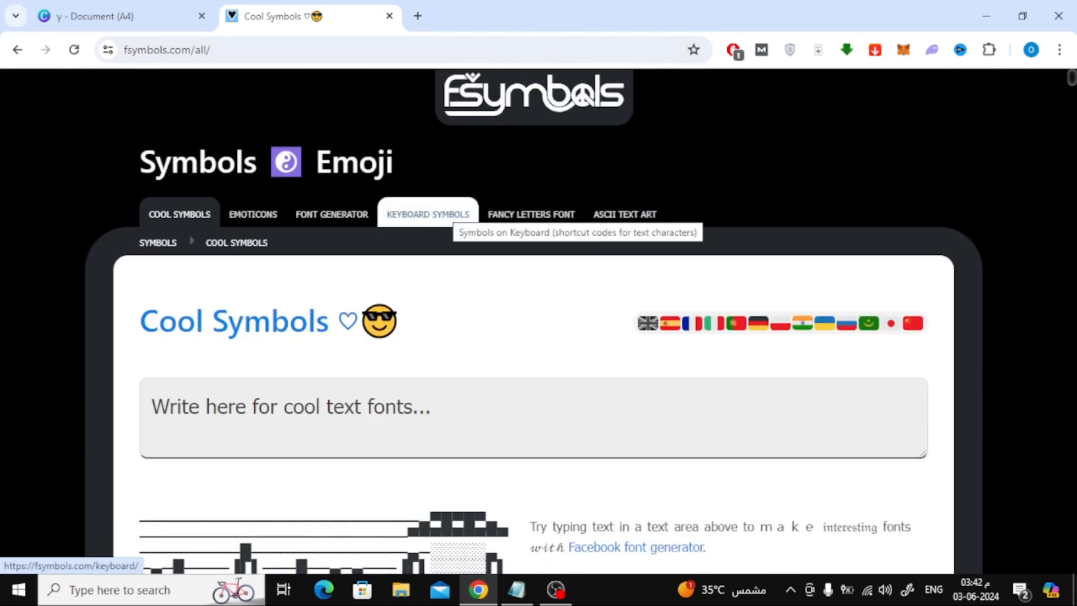
Step: Copy the script capital ℒ from Fancy Letters, then launch Windows Character Map
left_click(530, 214)
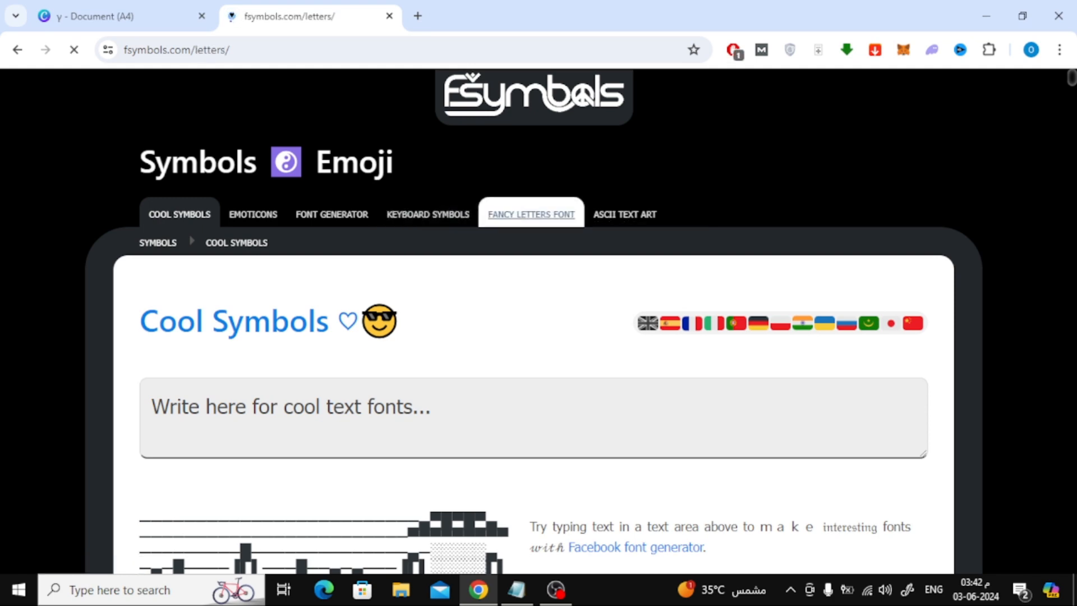
left_click(531, 214)
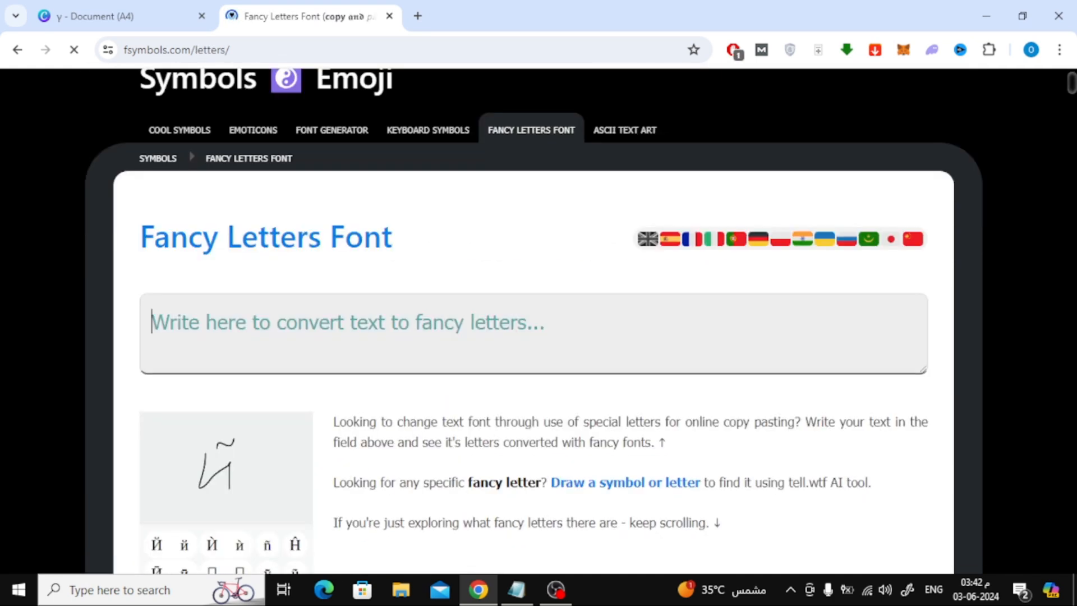
scroll("down", 3)
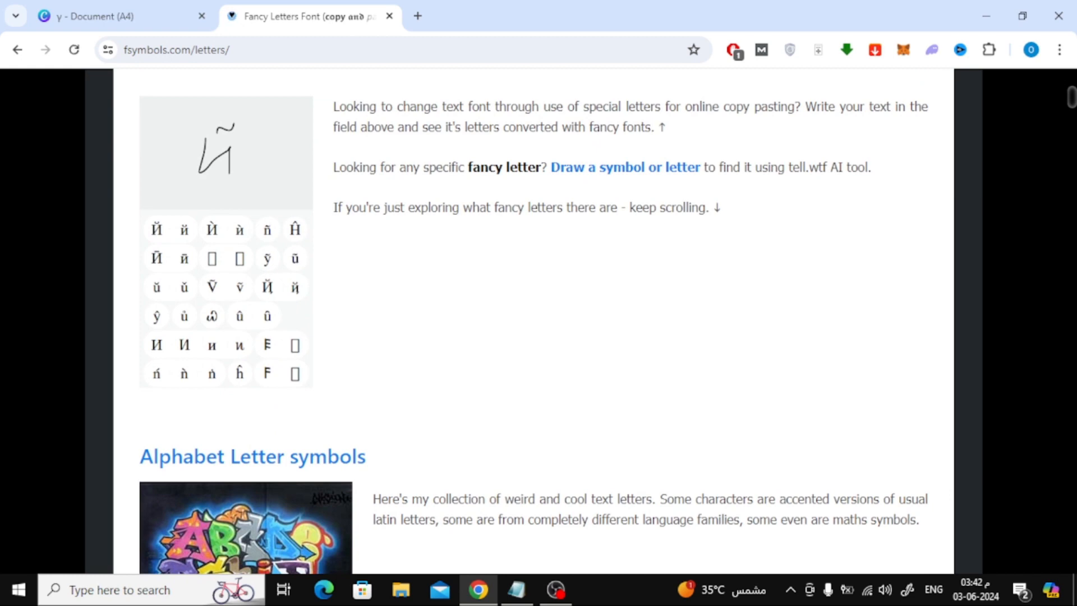
scroll("down", 3)
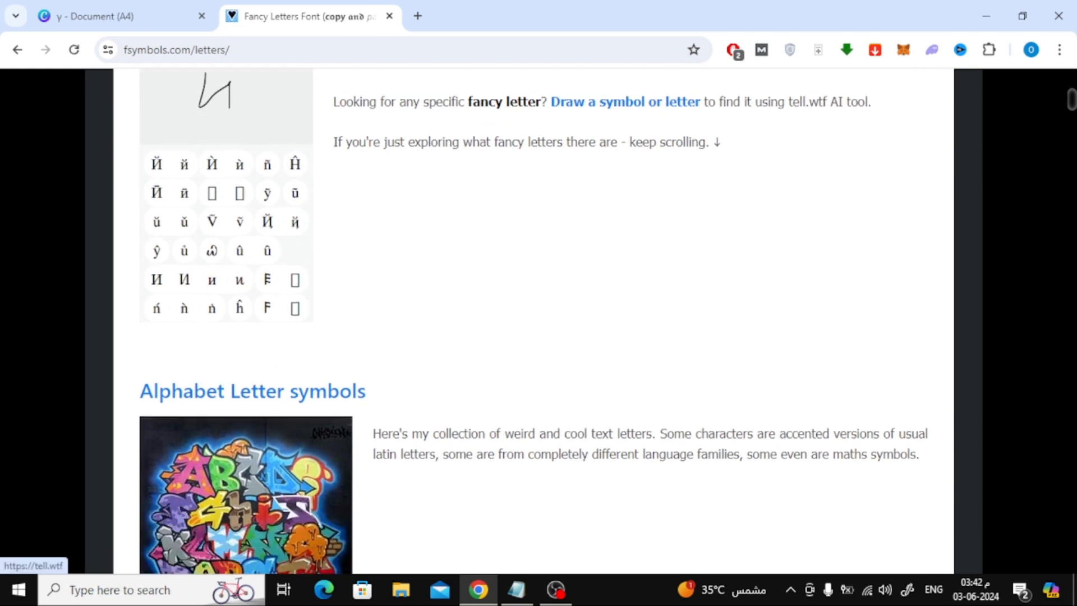
scroll("down", 3)
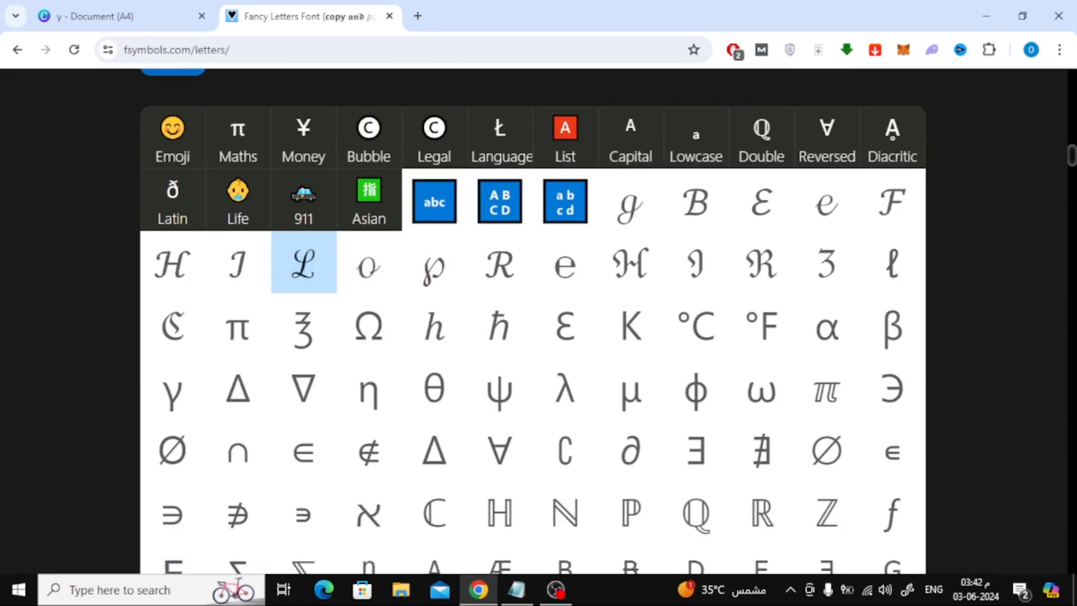
left_click(302, 266)
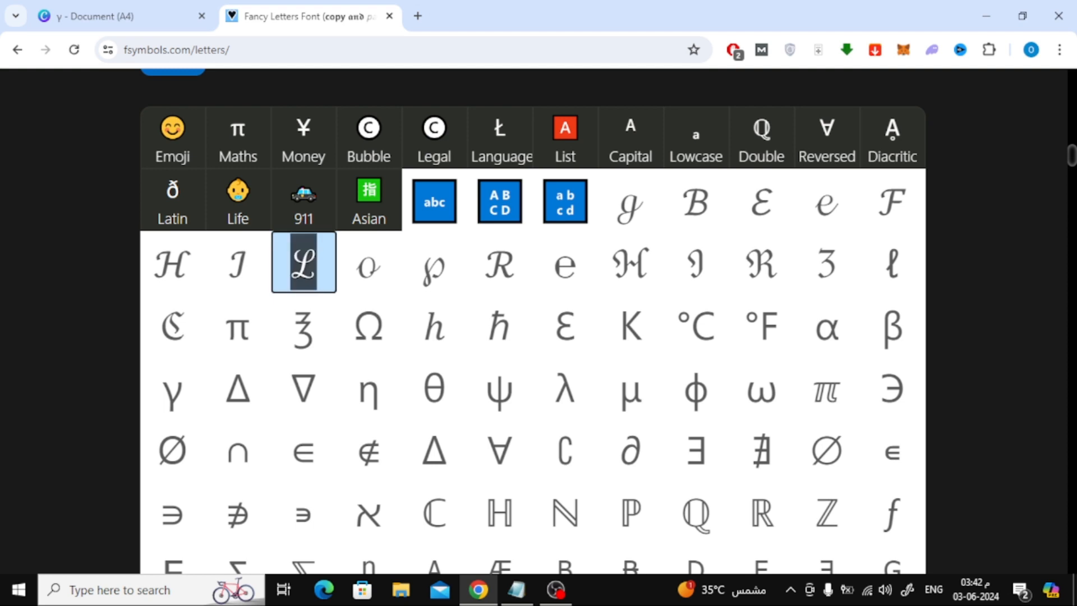
left_click(101, 15)
type("cha")
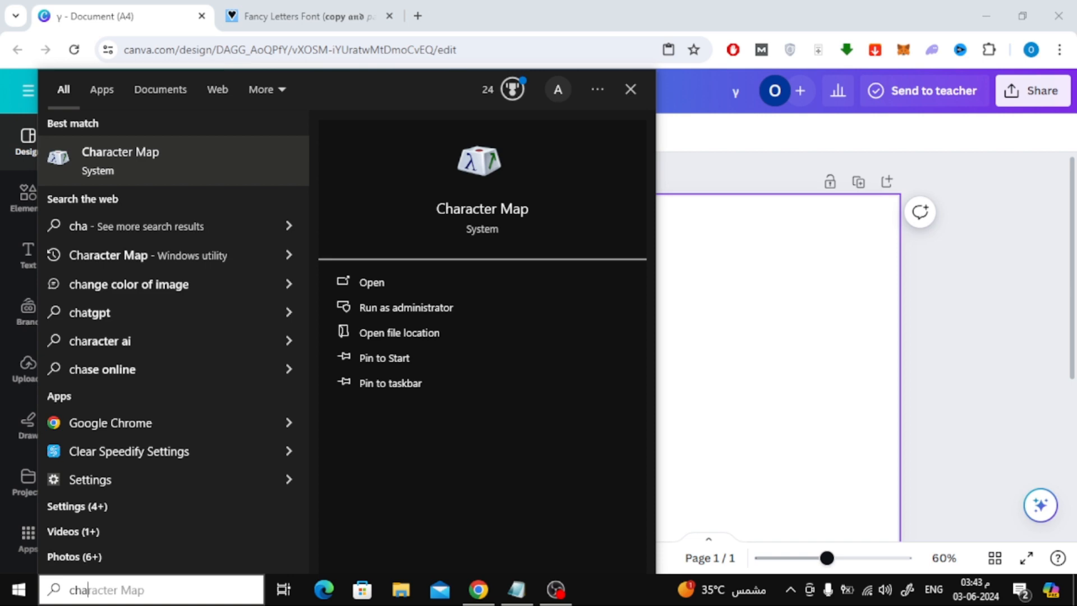
left_click(371, 282)
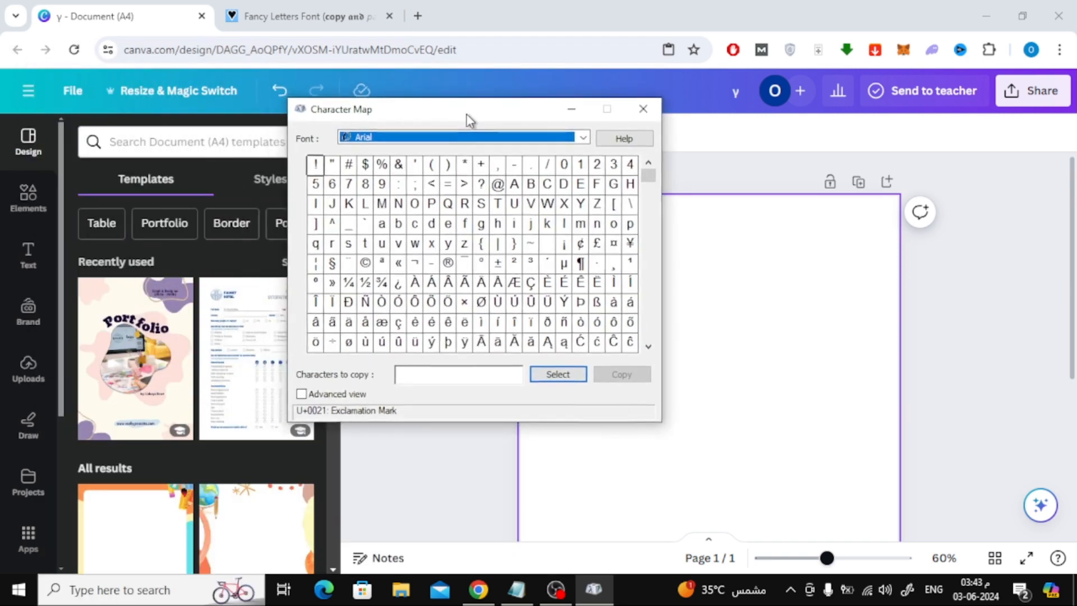
Step: Select and copy the Latin capital gamma Ɣ in Character Map, pasting it beside ℒ
left_click_drag(466, 108, 474, 119)
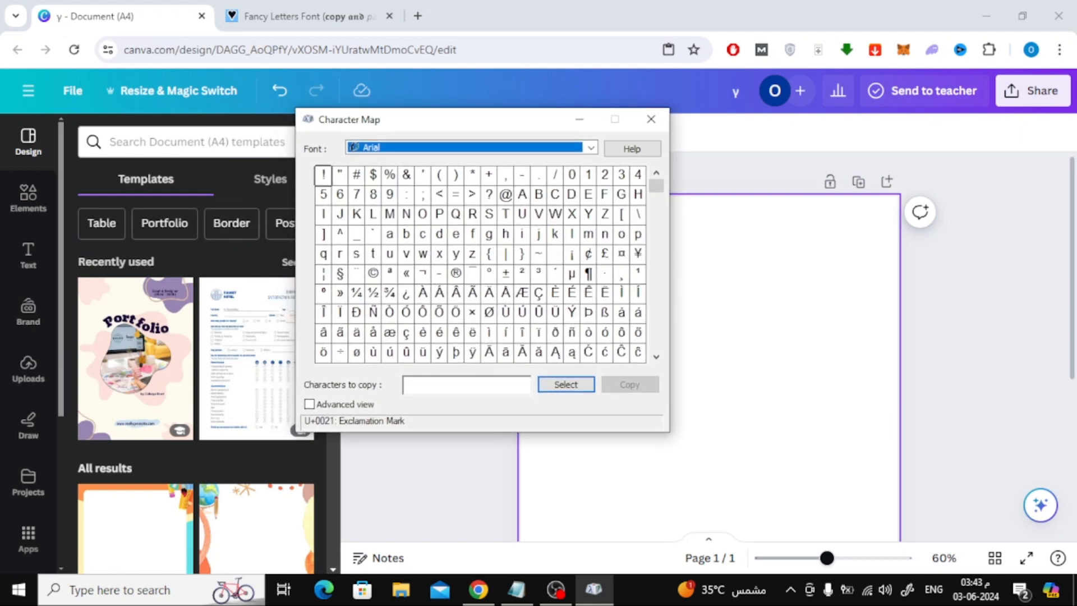
scroll("down", 3)
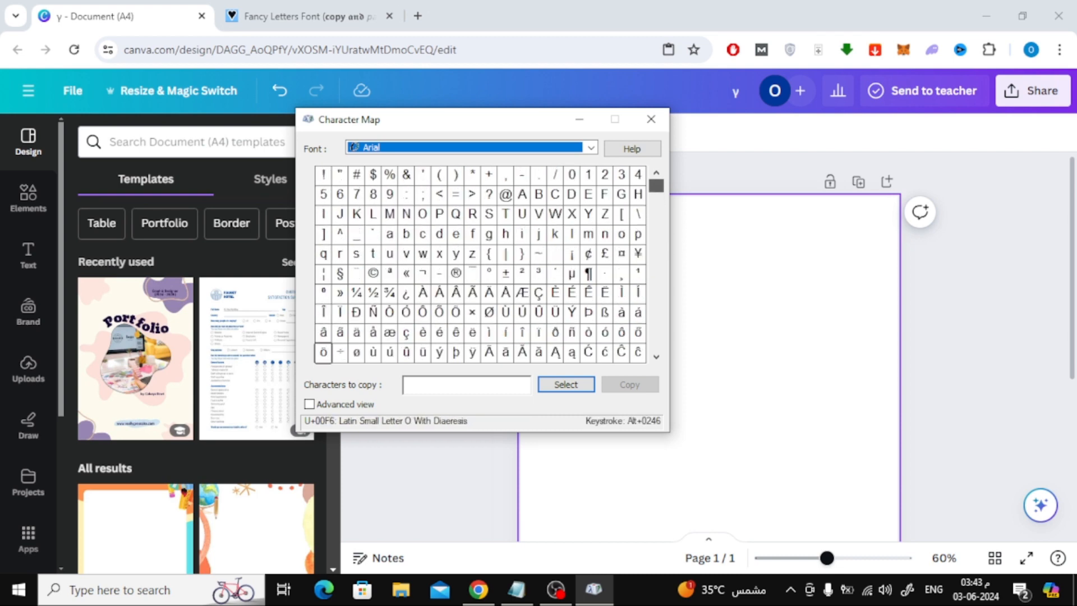
scroll("down", 3)
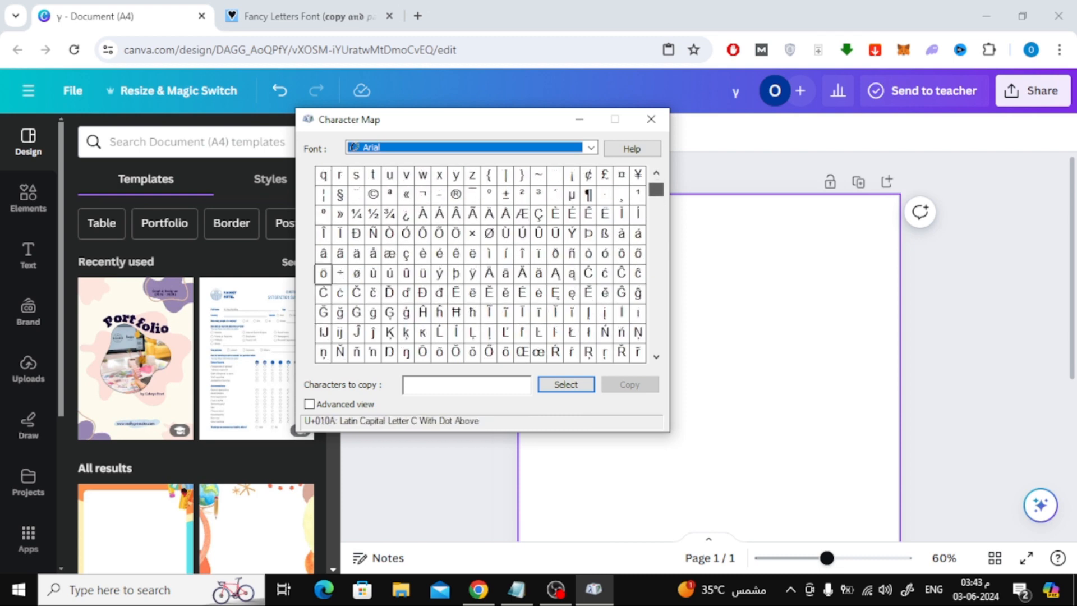
scroll("down", 3)
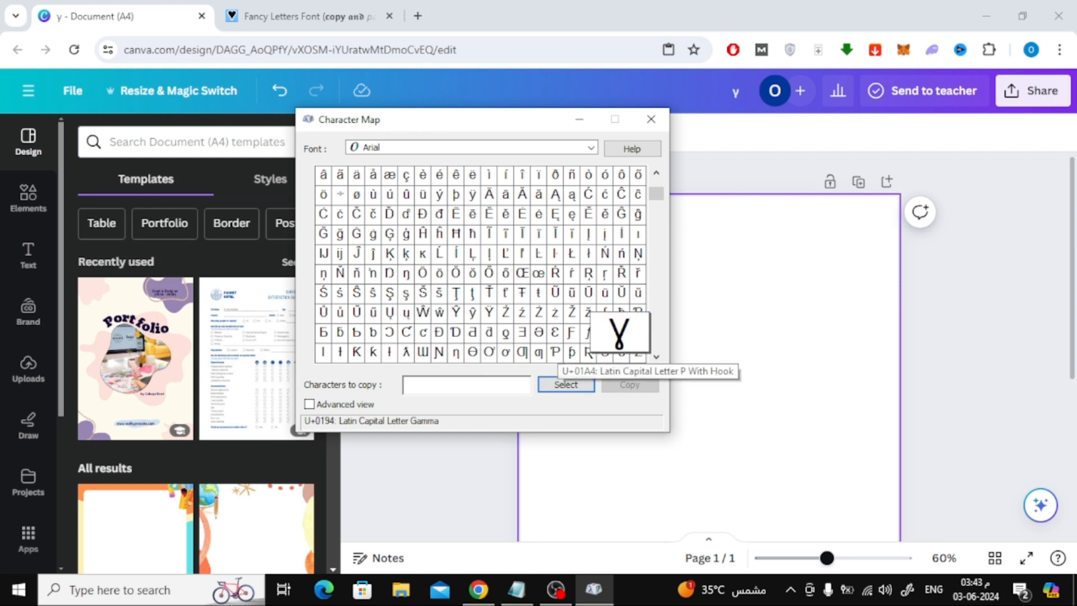
left_click(565, 384)
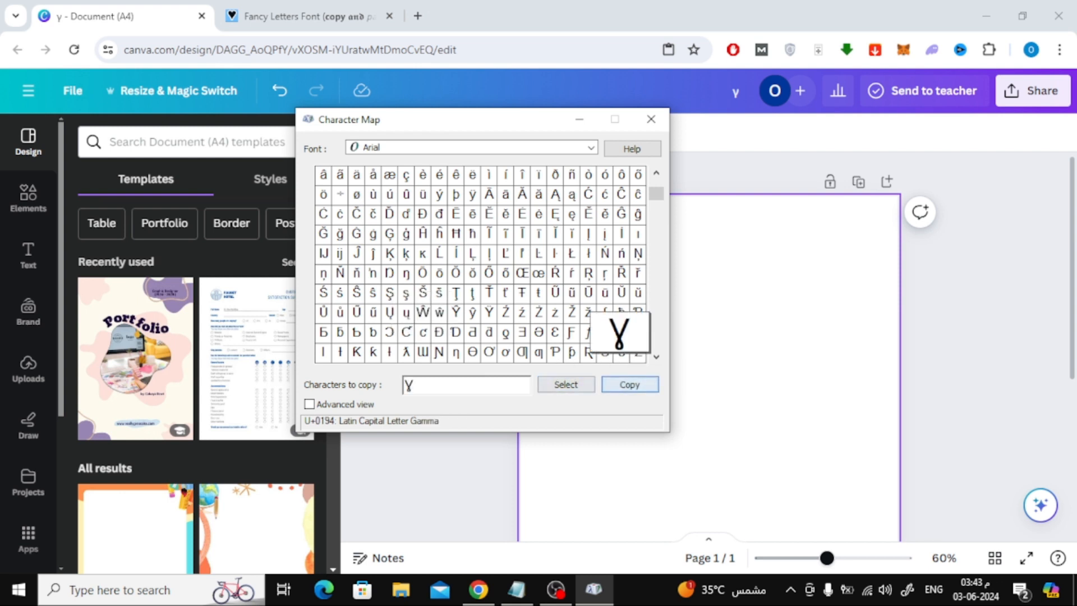
left_click(651, 120)
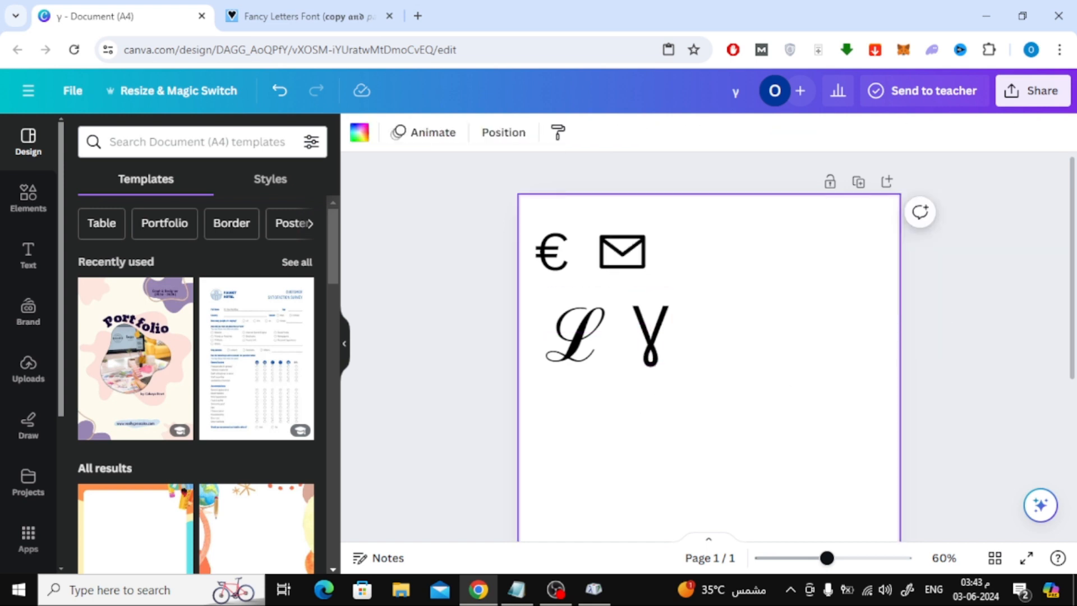
left_click(593, 590)
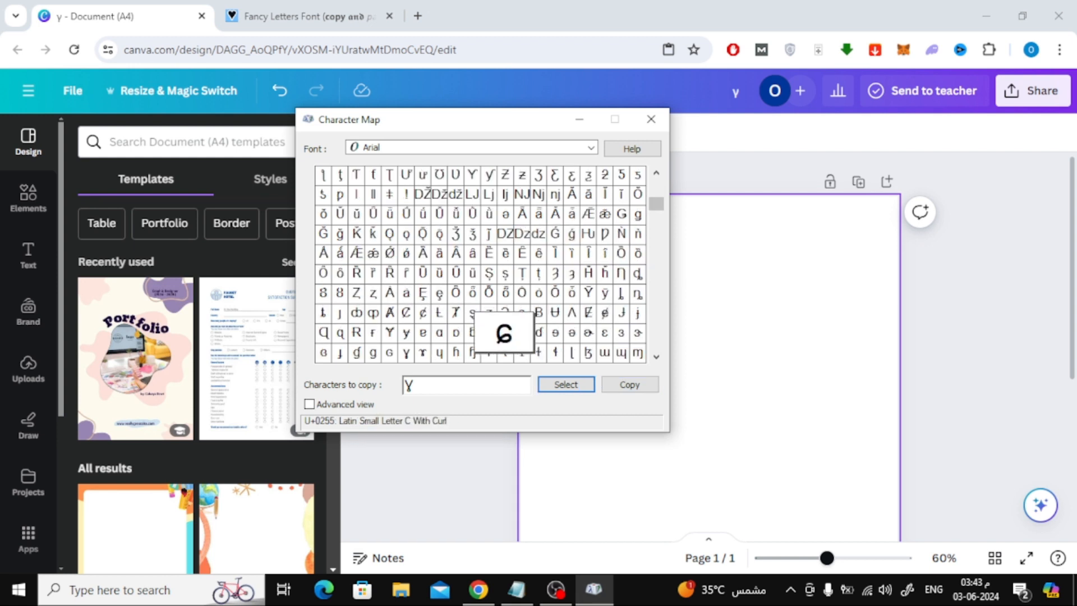
scroll("down", 3)
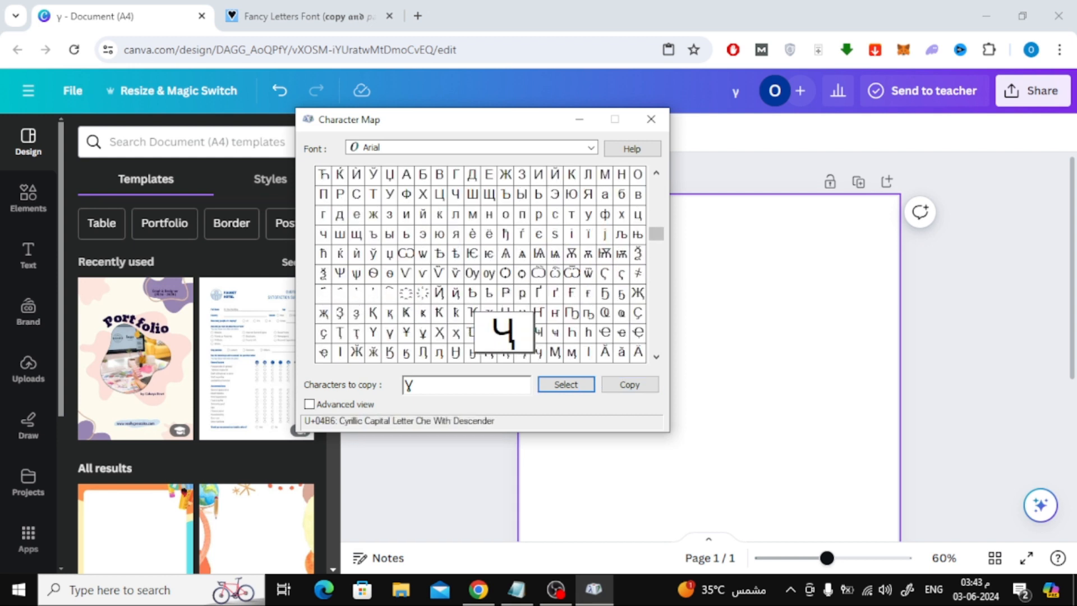